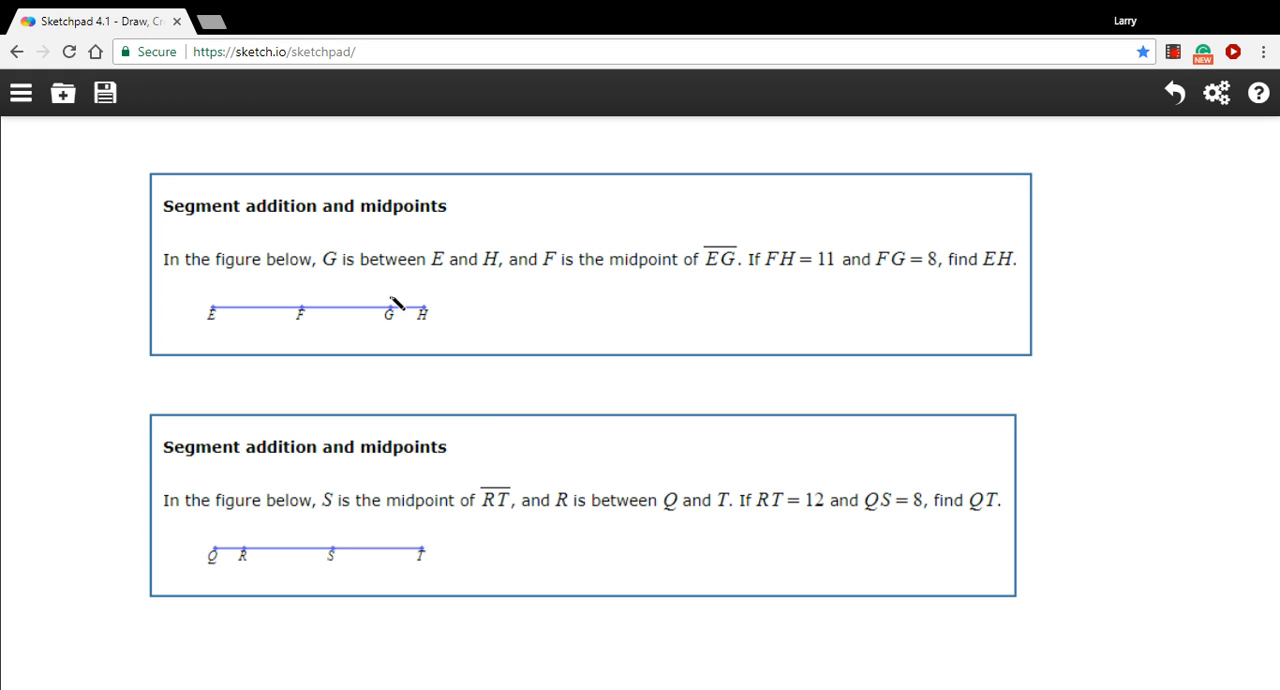
Step: Draw a bracket over E to G with a tick at midpoint F
{"action": "left_click_drag", "start_coordinate": [280, 290], "coordinate": [392, 290]}
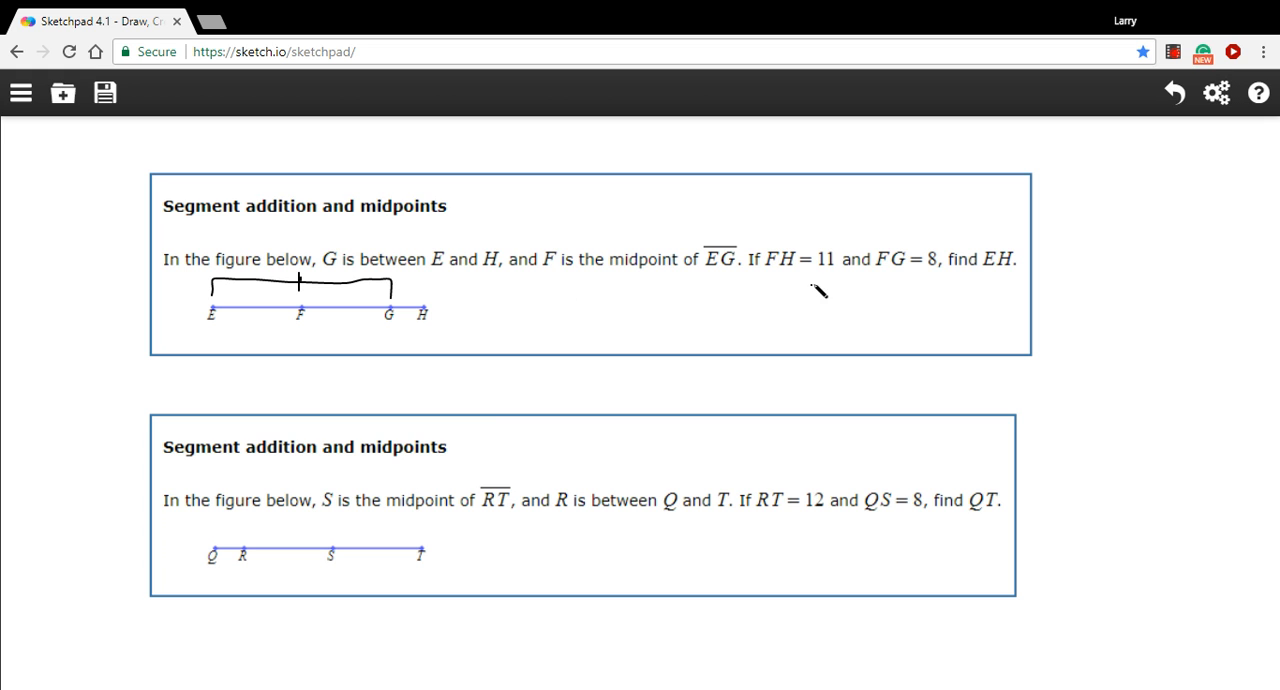
{"action": "mouse_move", "coordinate": [838, 284]}
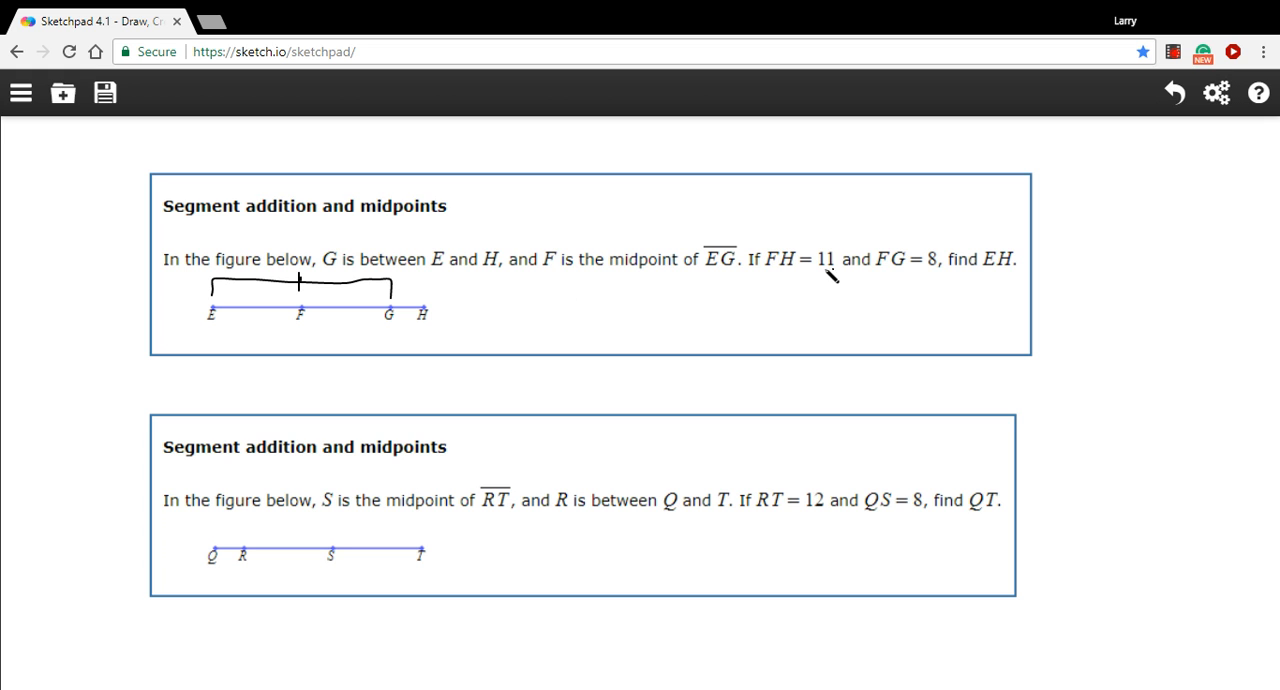
{"action": "mouse_move", "coordinate": [412, 348]}
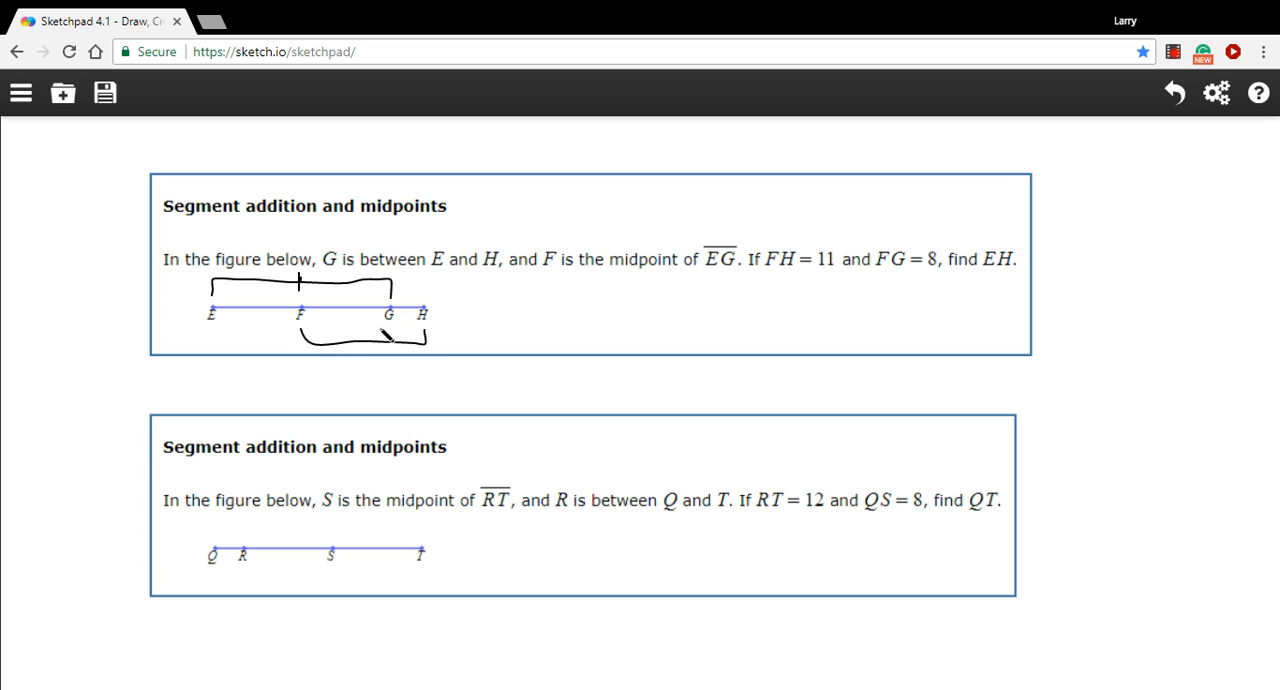
Step: Write the length 11 under the FH bracket
{"action": "left_click_drag", "start_coordinate": [352, 324], "coordinate": [360, 340]}
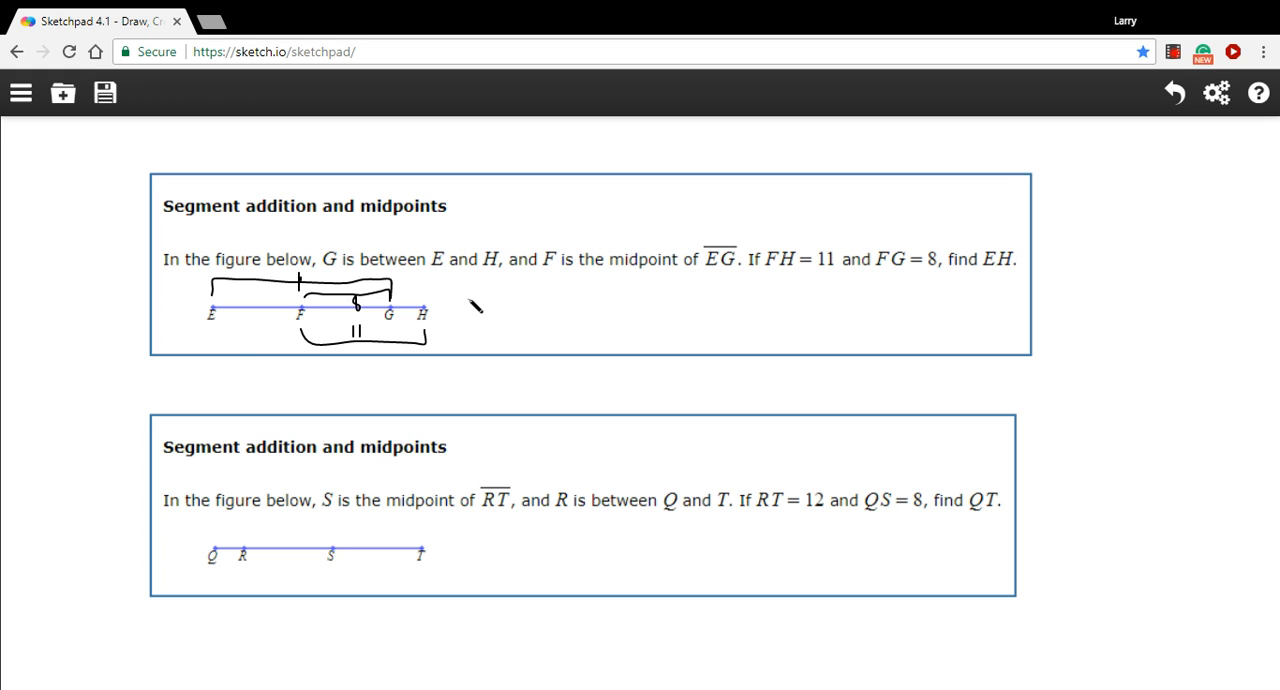
{"action": "mouse_move", "coordinate": [456, 332]}
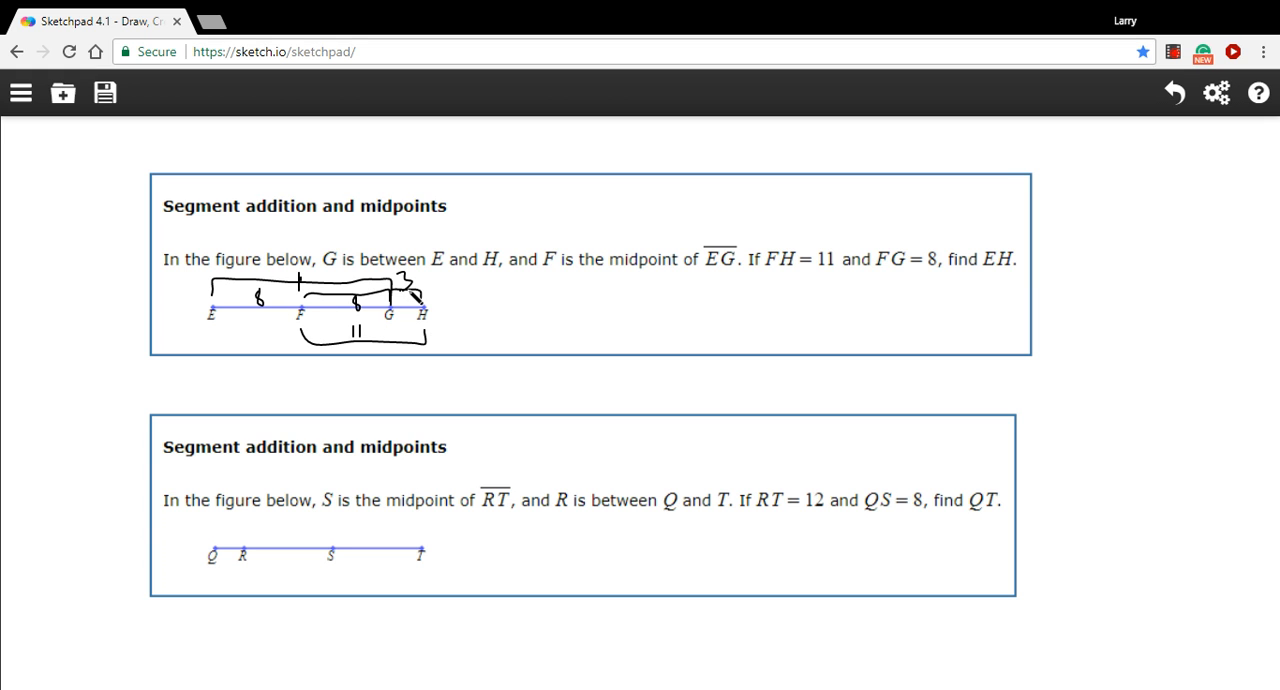
Step: Handwrite '= 19' as the EH result to the right of the first figure
{"action": "left_click_drag", "start_coordinate": [460, 304], "coordinate": [524, 300]}
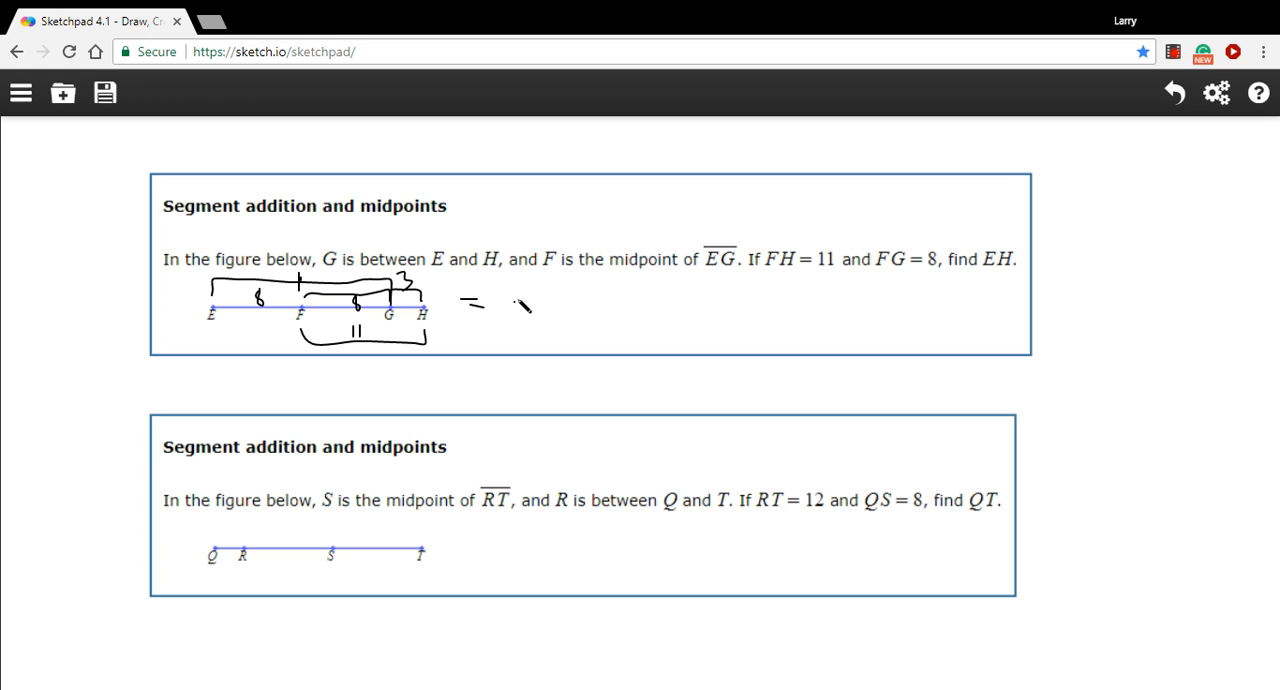
{"action": "left_click_drag", "start_coordinate": [516, 300], "coordinate": [540, 320]}
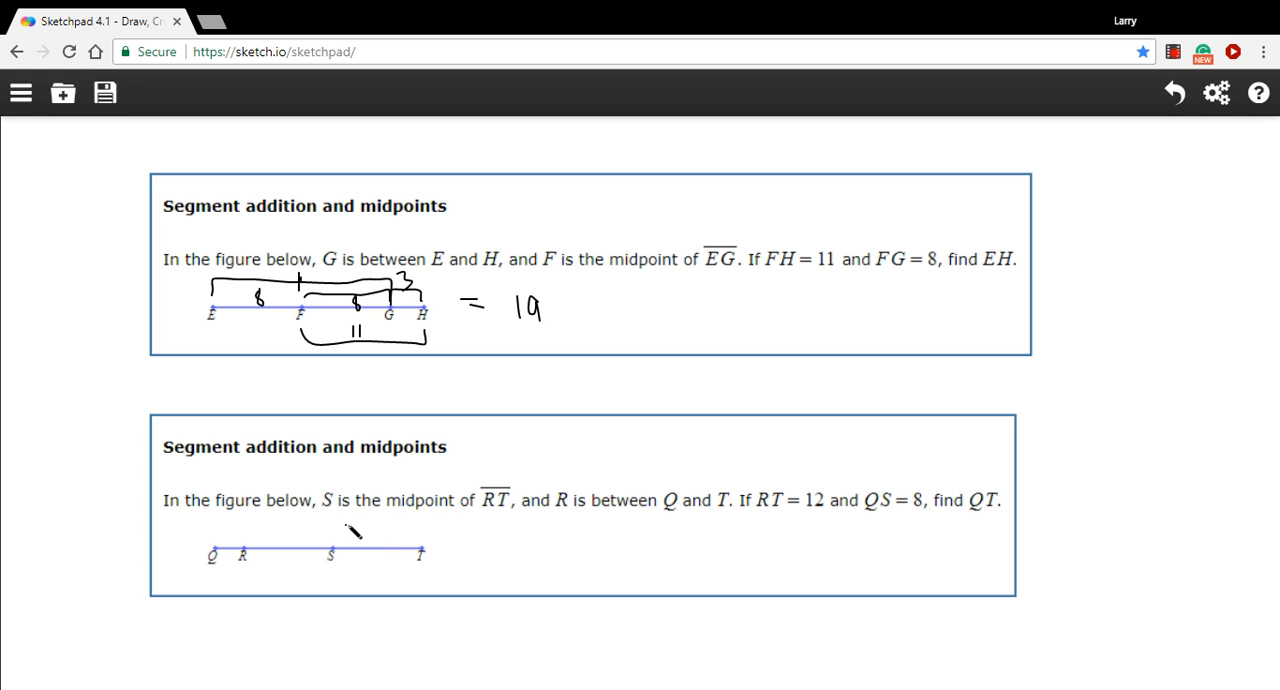
{"action": "mouse_move", "coordinate": [240, 534]}
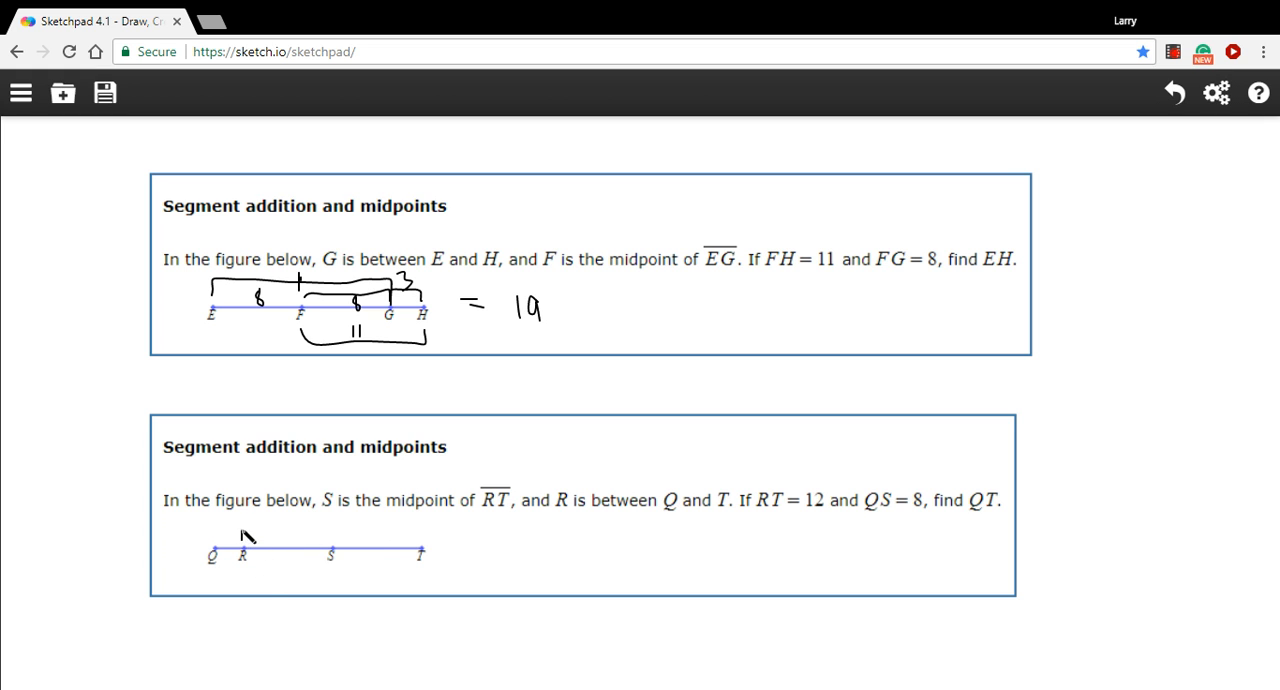
Step: Bracket R to T ticked at S, label each half 6 and RT as 12
{"action": "left_click_drag", "start_coordinate": [244, 536], "coordinate": [422, 548]}
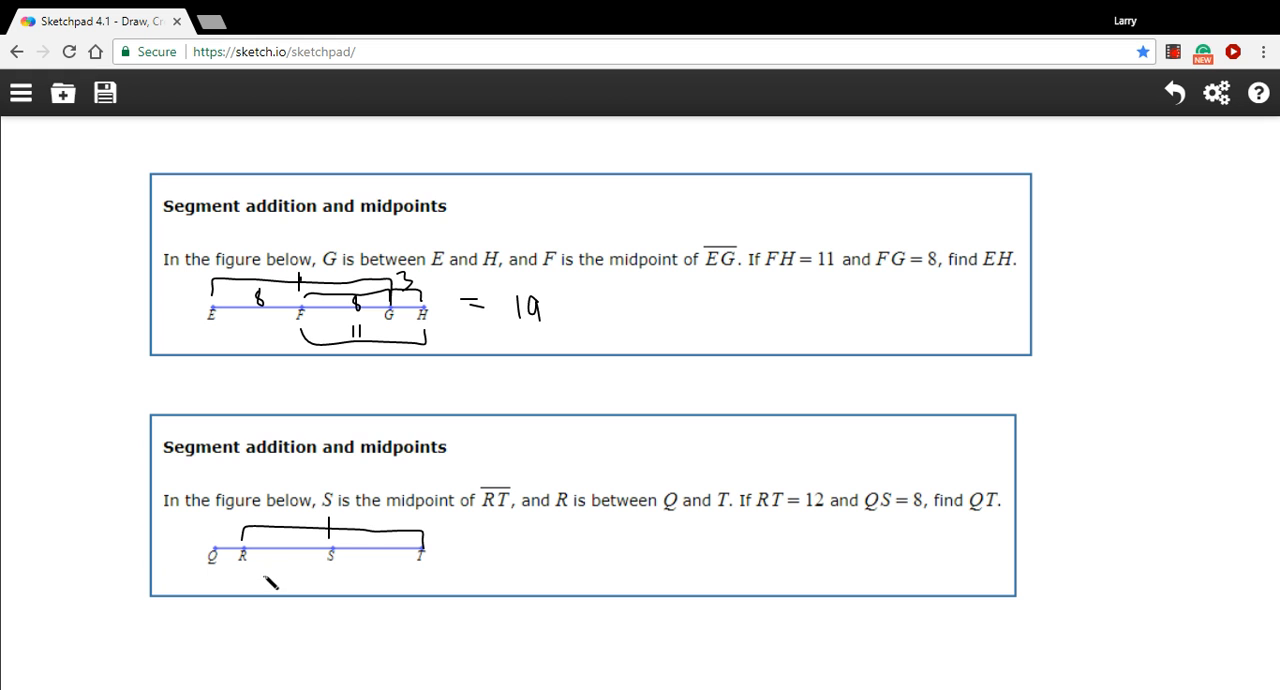
{"action": "left_click_drag", "start_coordinate": [250, 576], "coordinate": [420, 580]}
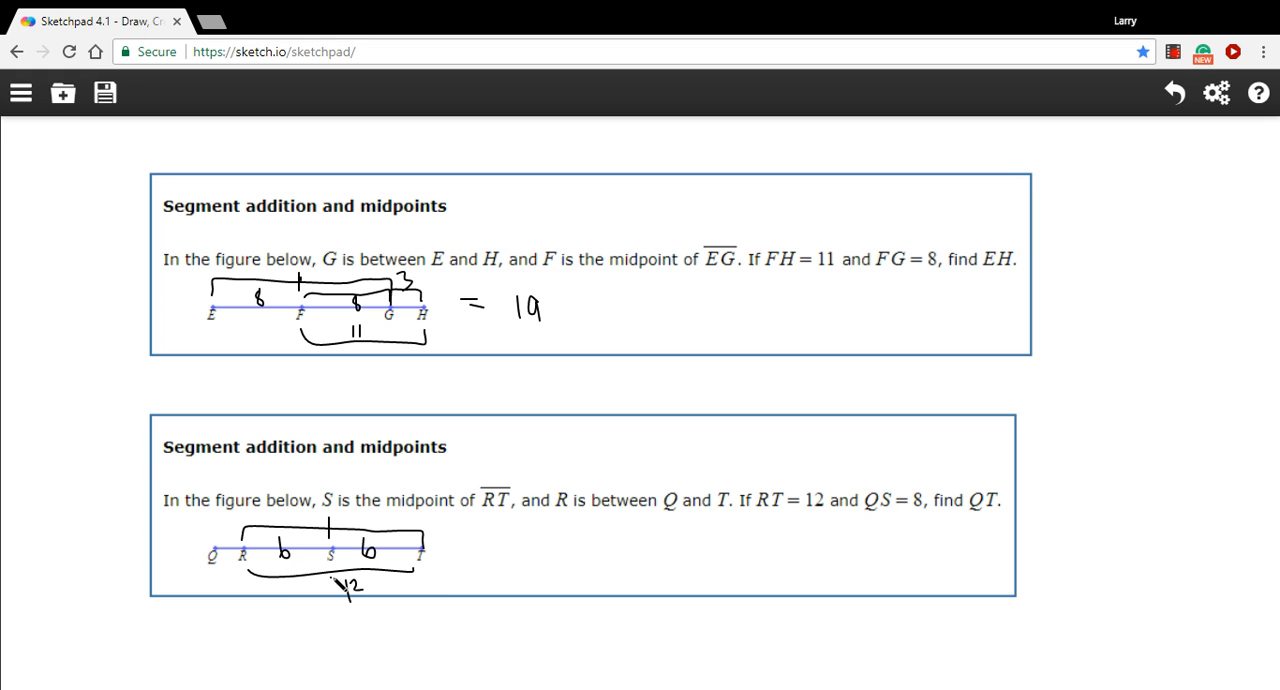
Step: Bracket Q to S labelled 8 beneath the line and mark QR as 2
{"action": "left_click_drag", "start_coordinate": [216, 596], "coordinate": [330, 588]}
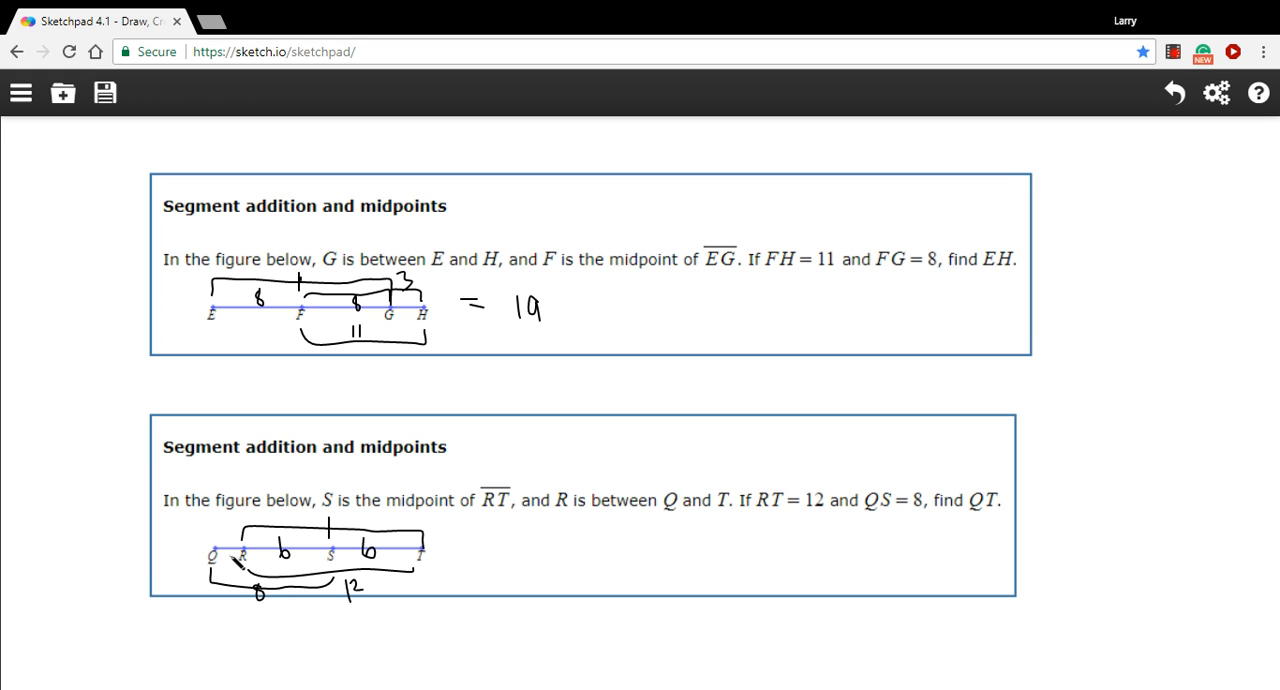
{"action": "left_click_drag", "start_coordinate": [224, 544], "coordinate": [222, 532]}
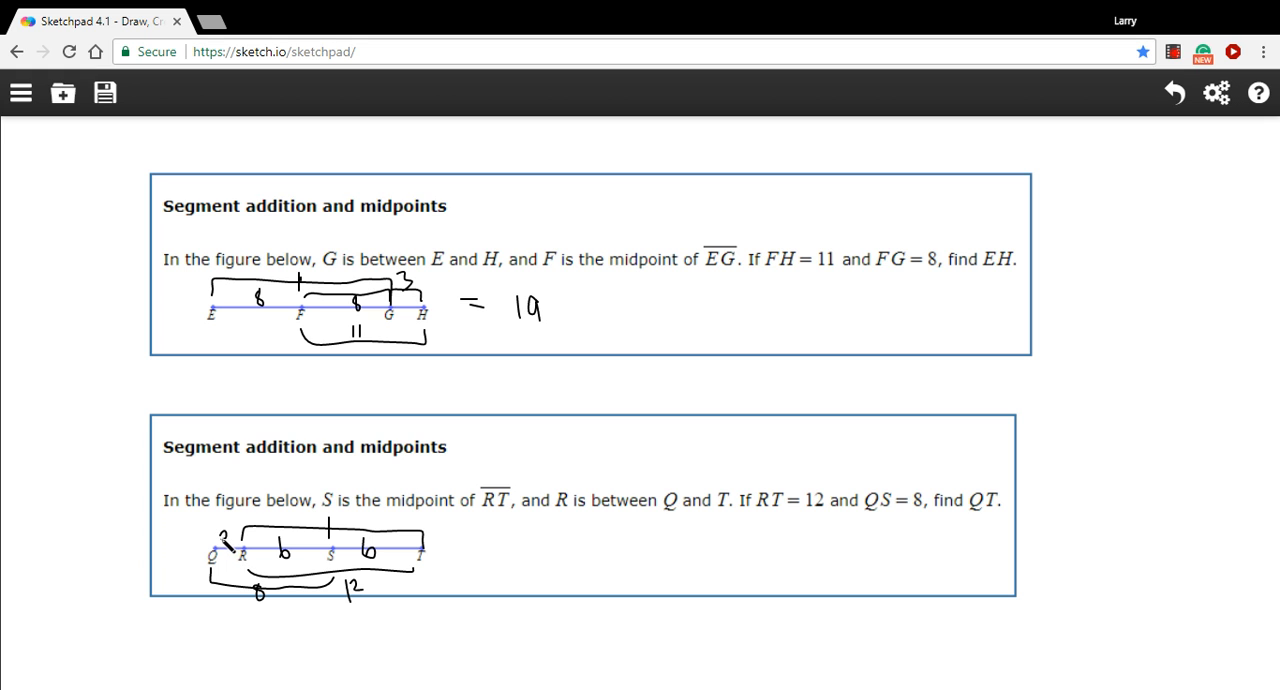